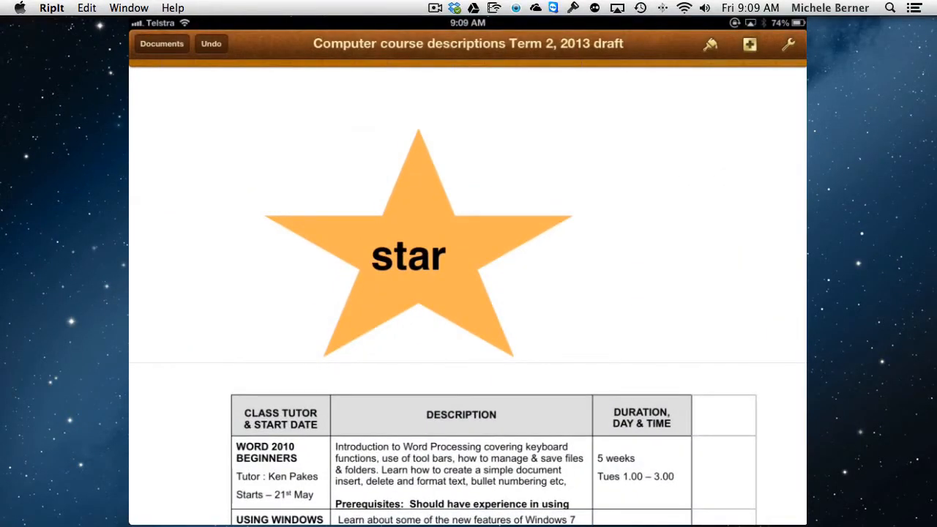
# Add a green square over the orange star and label it "square".
pyautogui.click(746, 45)
pyautogui.write('s')
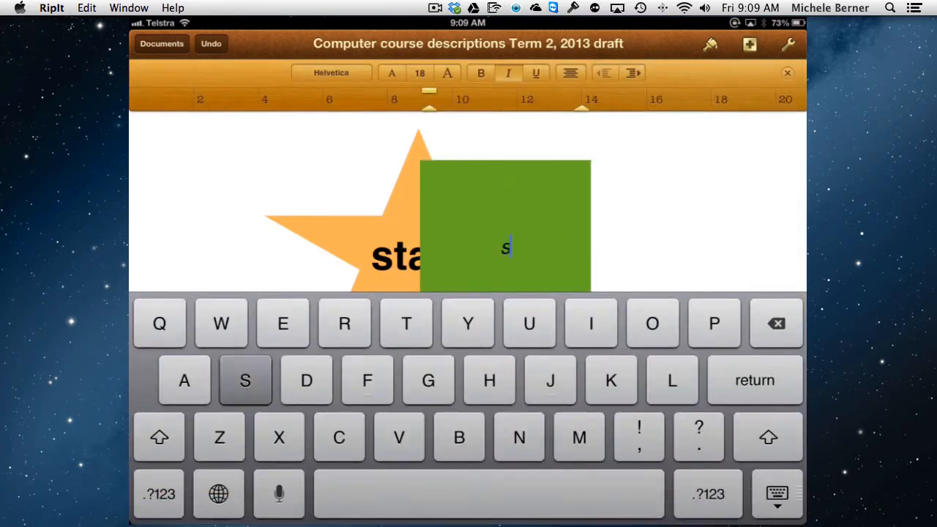
pyautogui.write('quare')
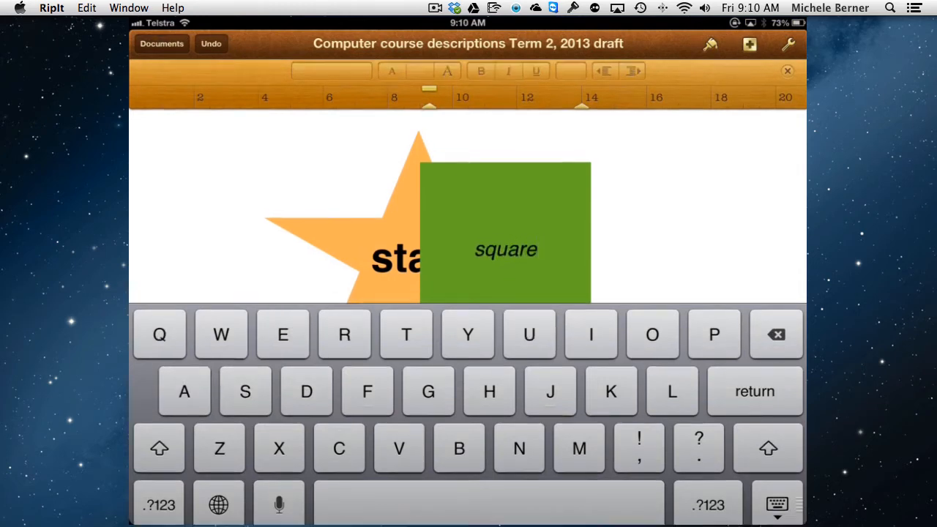
pyautogui.click(161, 44)
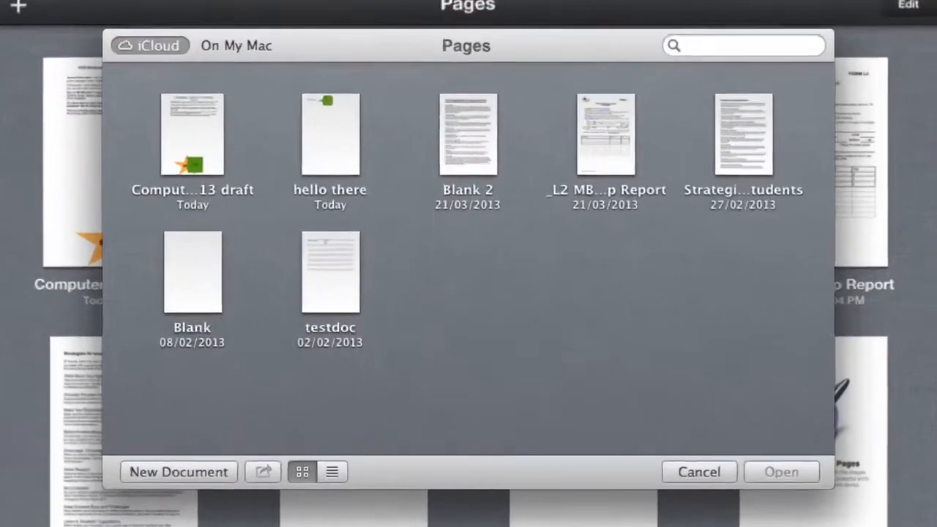
# Open the course descriptions draft from the iCloud Open dialog, then view the hello there document.
pyautogui.click(191, 135)
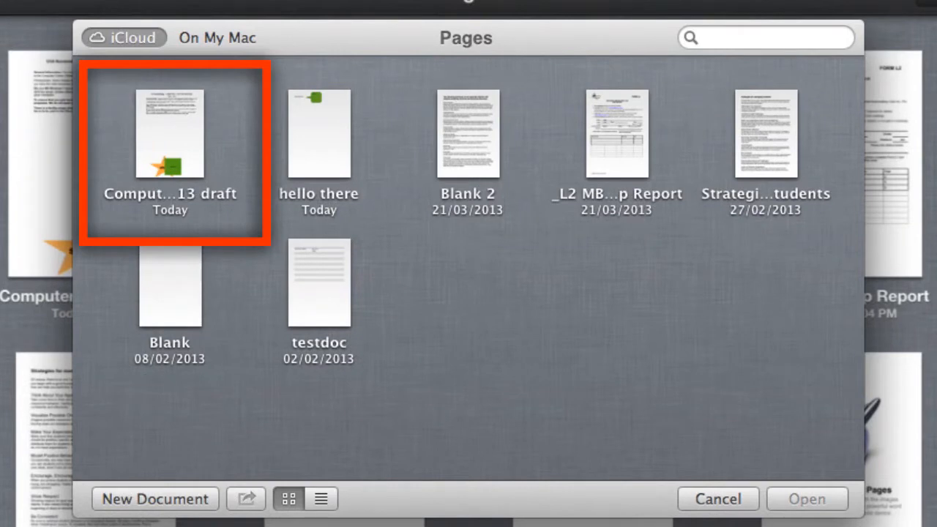
pyautogui.click(171, 135)
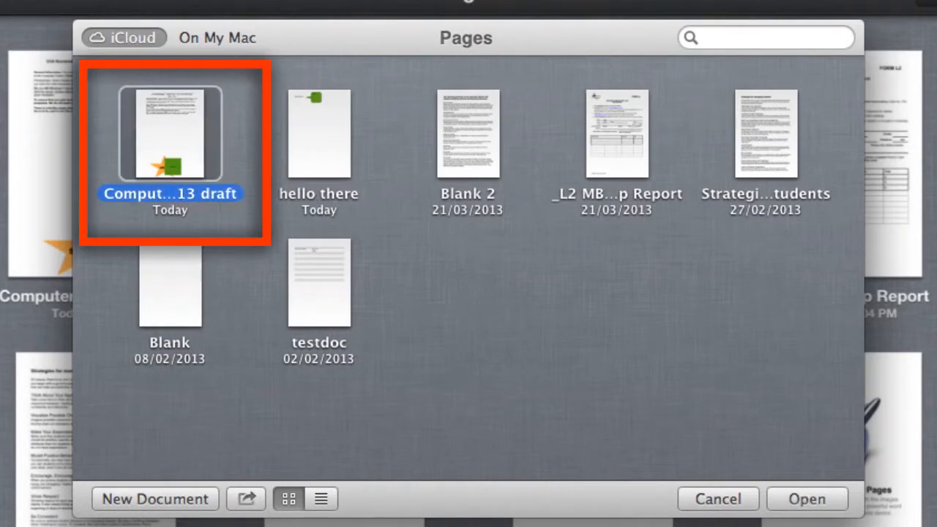
pyautogui.click(809, 498)
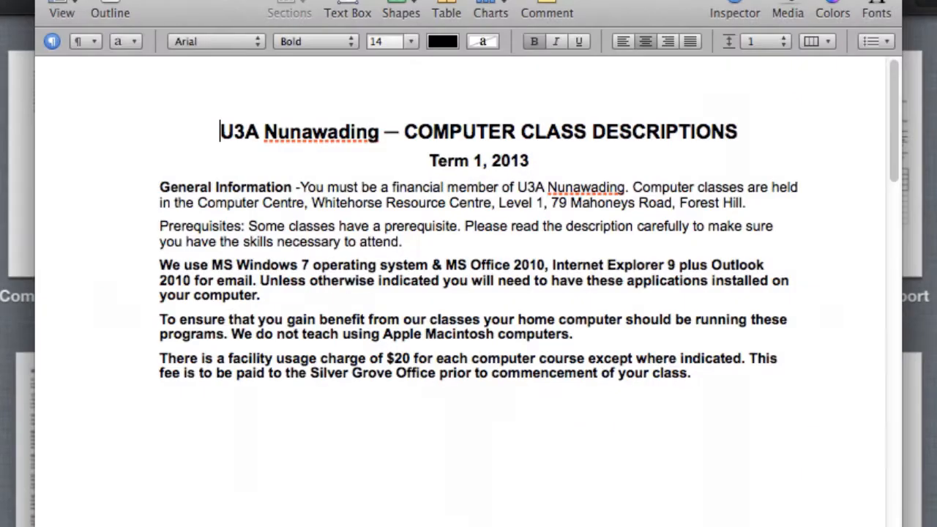
pyautogui.scroll(-3)
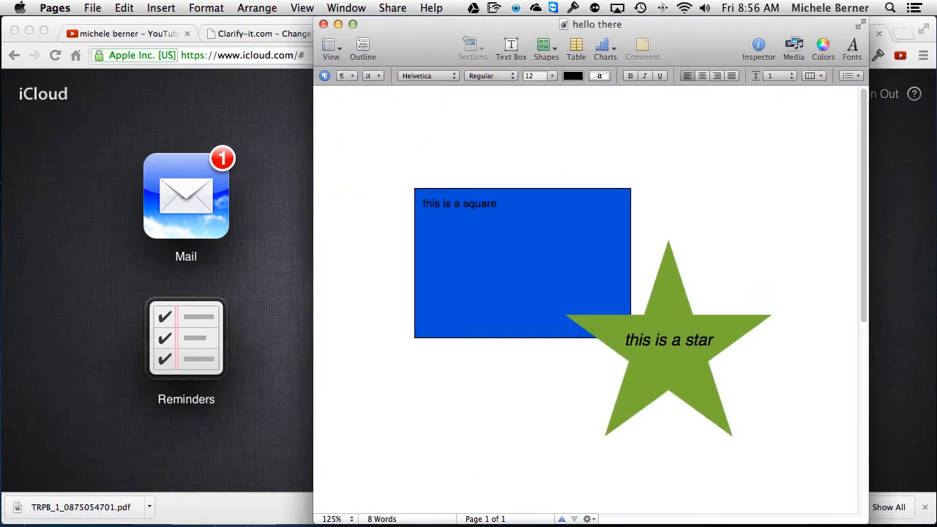
# Save the hello there document to iCloud under the same name via File > Save.
pyautogui.click(366, 144)
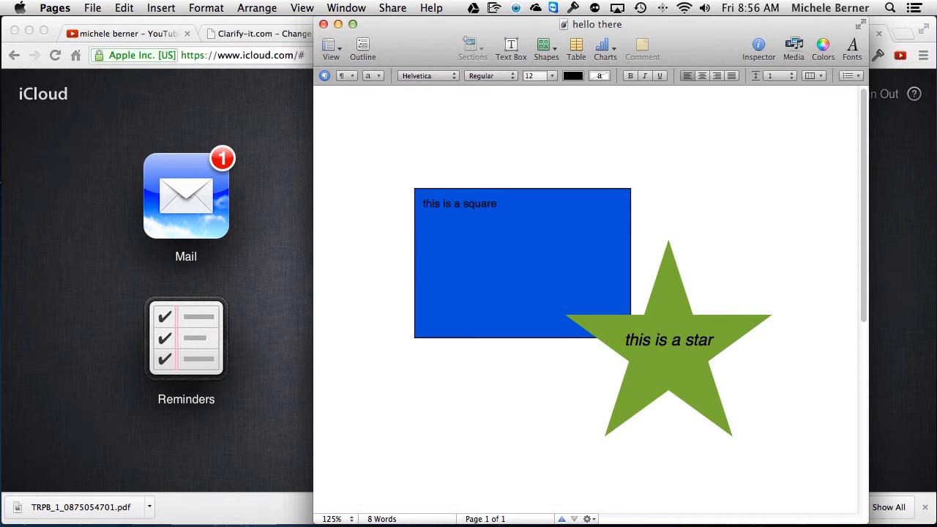
pyautogui.click(99, 9)
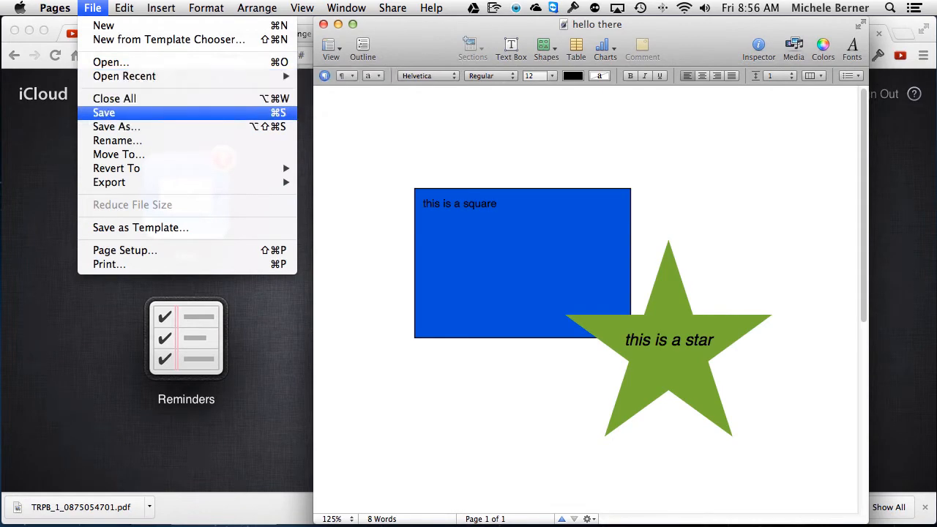
pyautogui.click(102, 111)
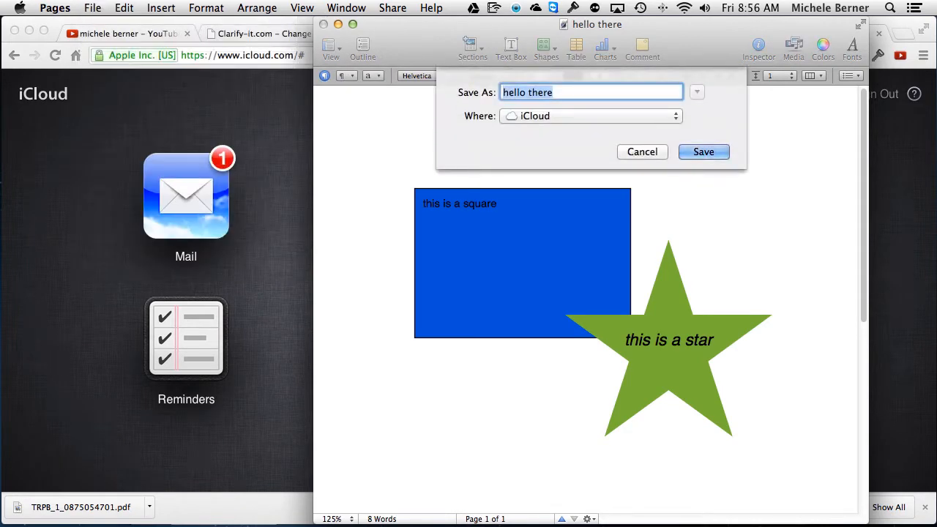
pyautogui.click(675, 116)
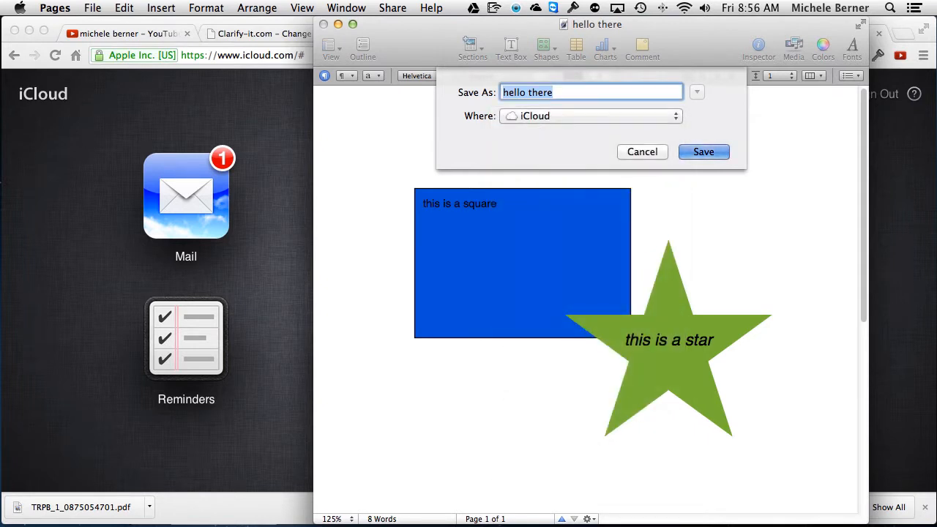
pyautogui.click(703, 151)
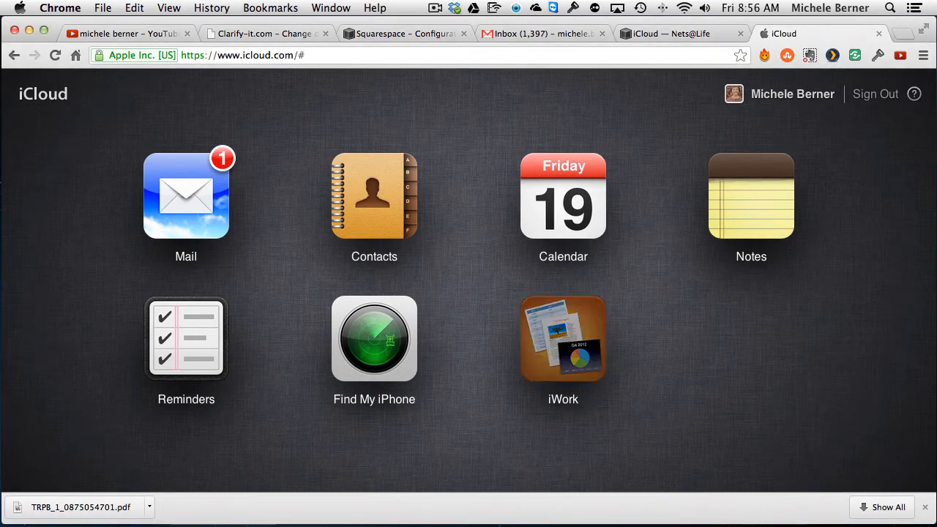
# Review the iWork documents on iCloud.com before switching to the iPad Pages list.
pyautogui.click(562, 339)
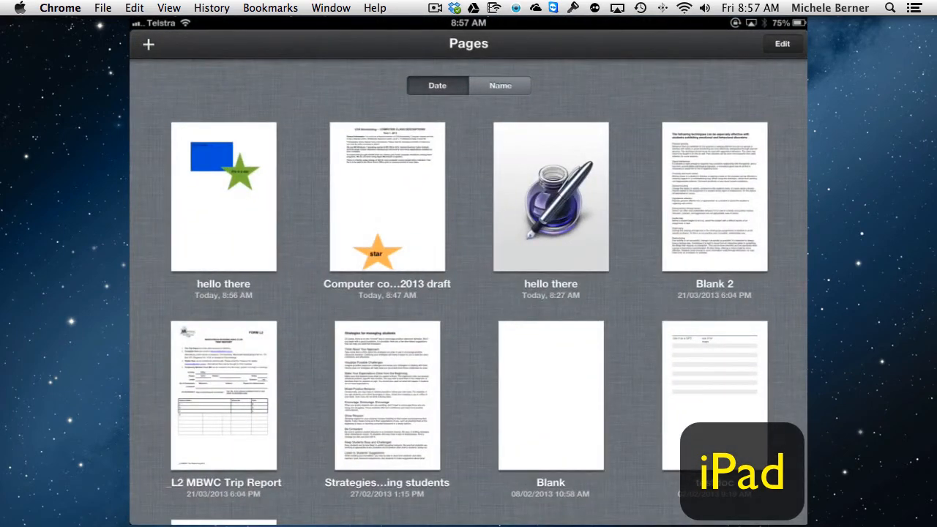
# Open hello there on the iPad and insert a circle, recoloured red with a style preset.
pyautogui.click(223, 197)
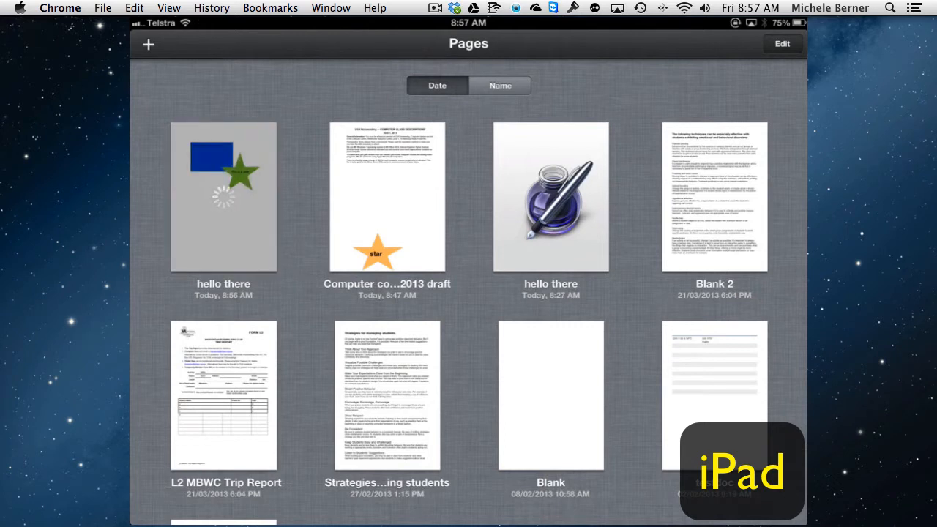
pyautogui.click(223, 196)
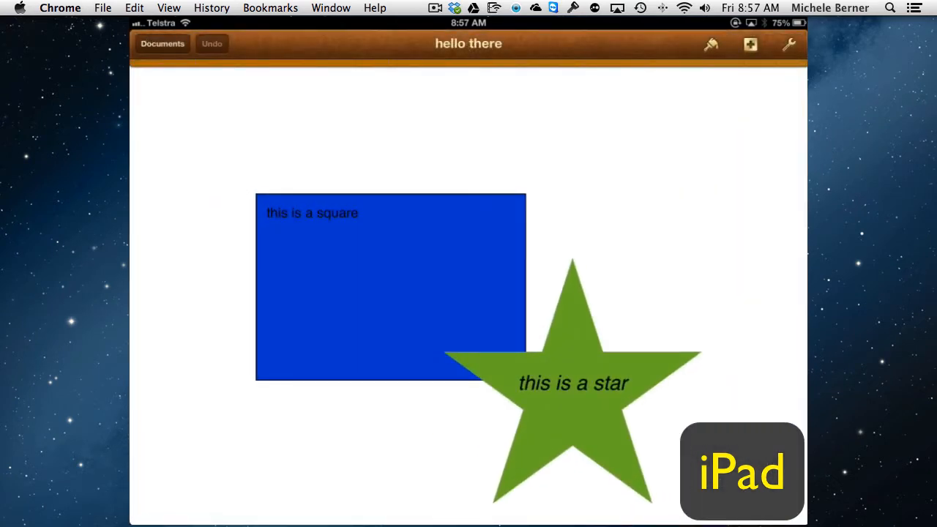
pyautogui.click(750, 44)
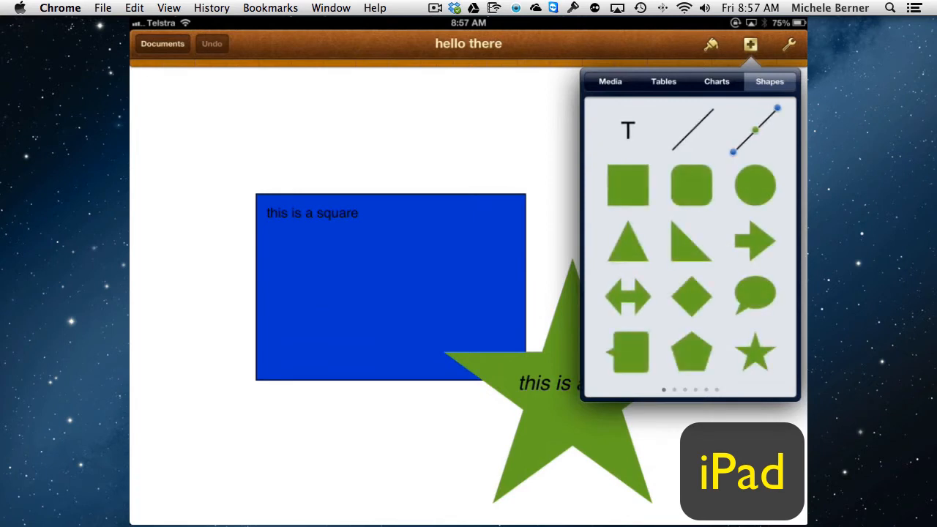
pyautogui.click(751, 185)
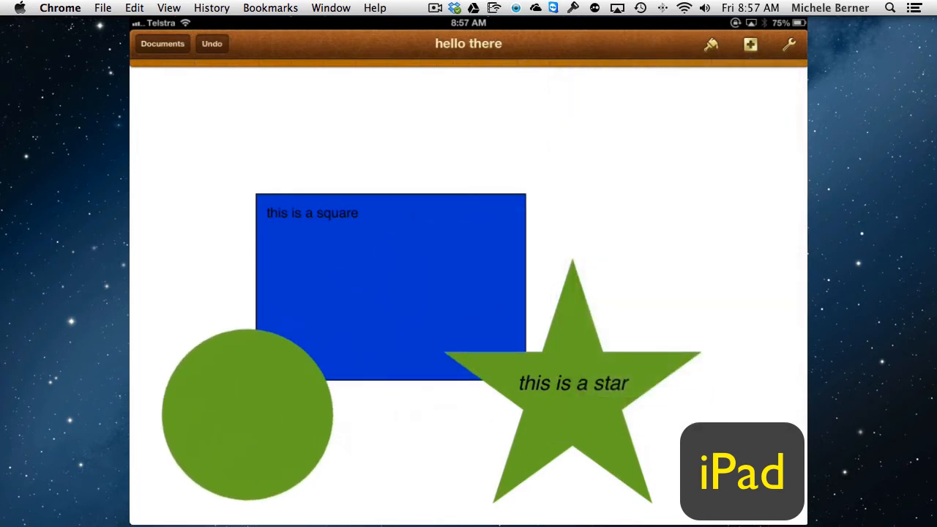
pyautogui.click(245, 430)
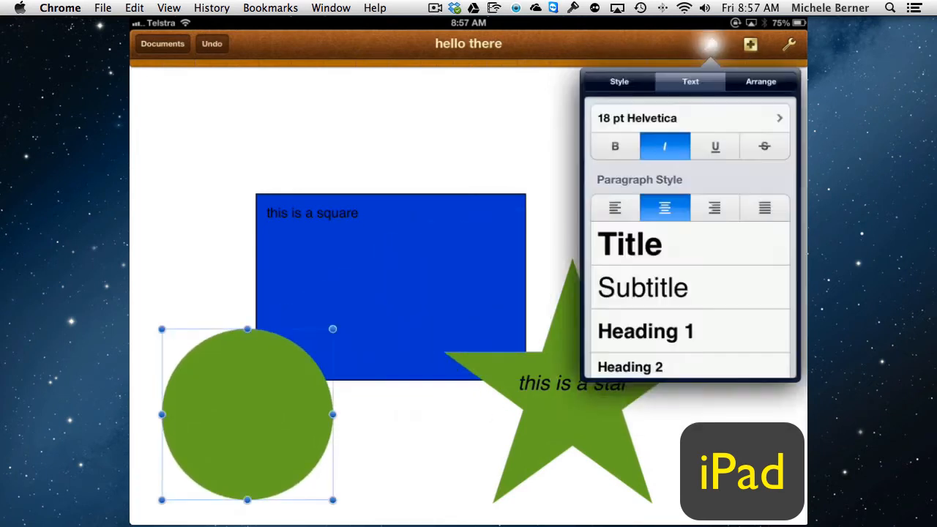
pyautogui.click(618, 82)
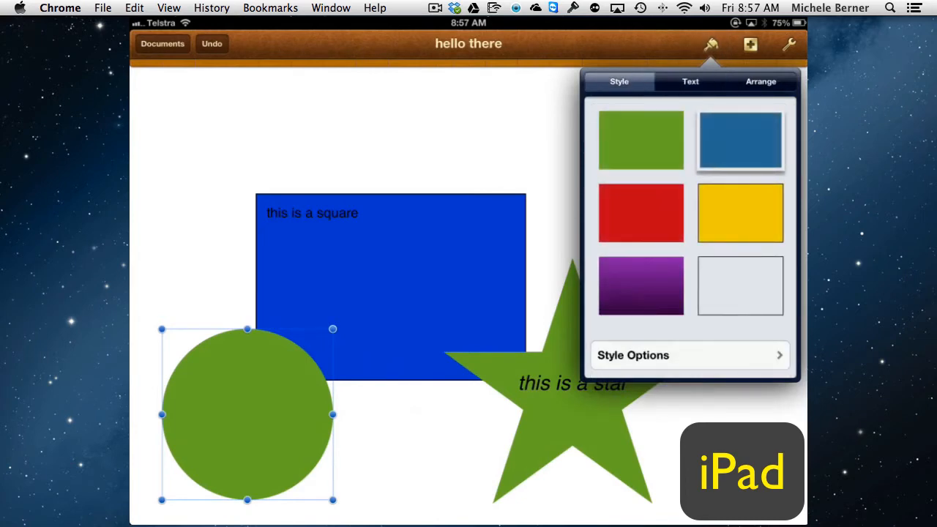
pyautogui.click(641, 212)
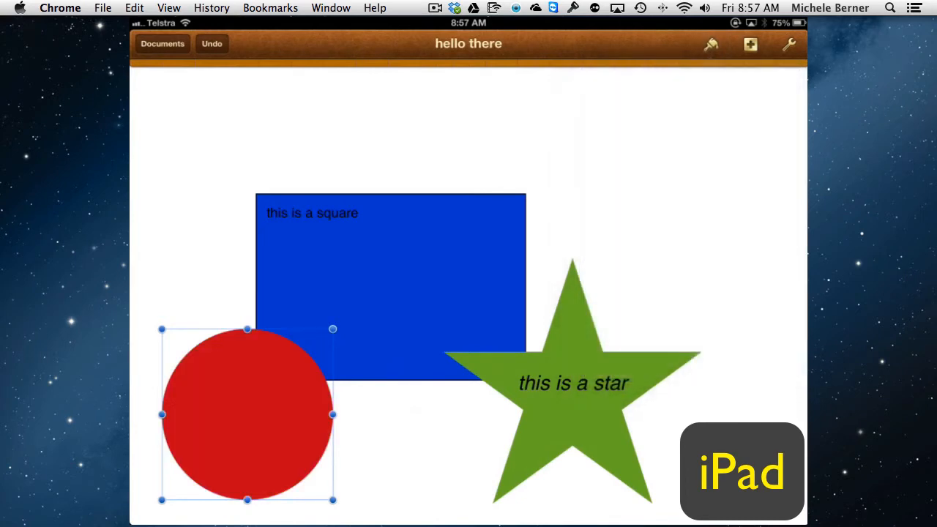
# Label the red circle "this is a circle" and finish editing.
pyautogui.doubleClick(246, 418)
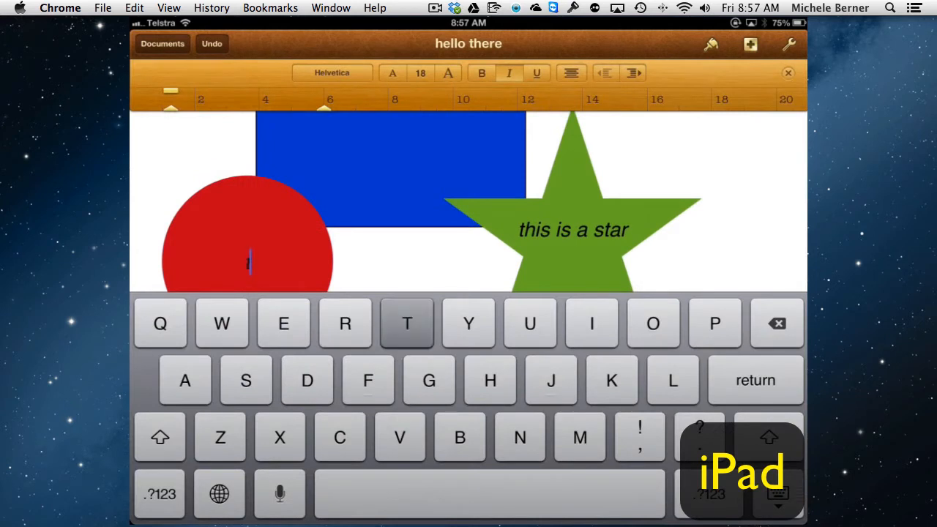
pyautogui.write('this is')
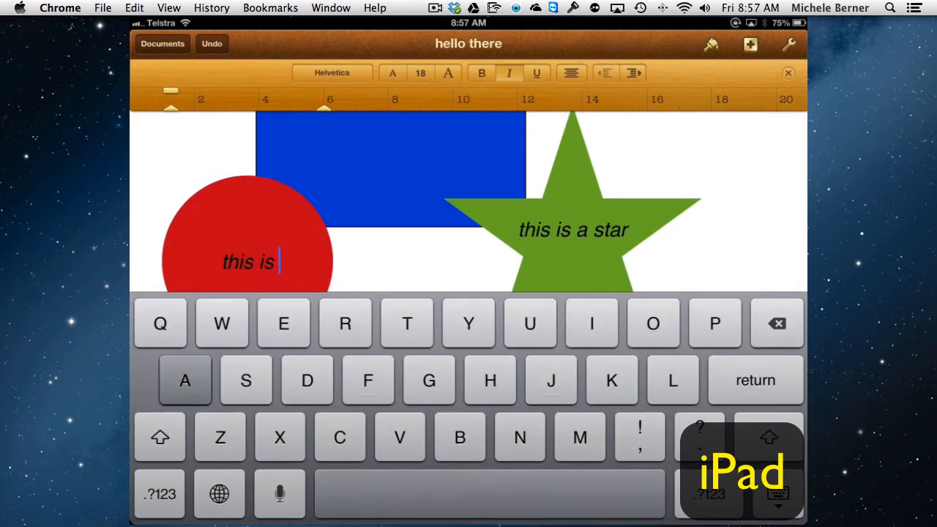
pyautogui.write('a circle')
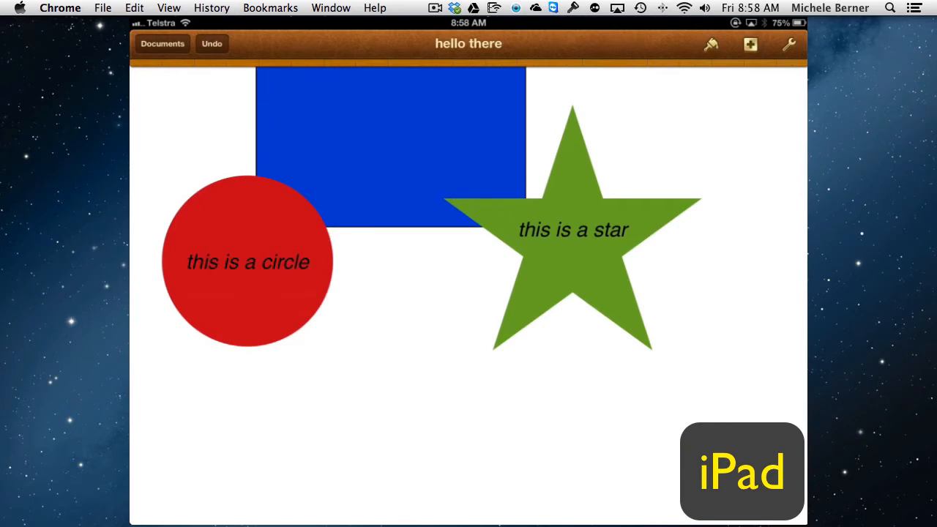
pyautogui.click(164, 44)
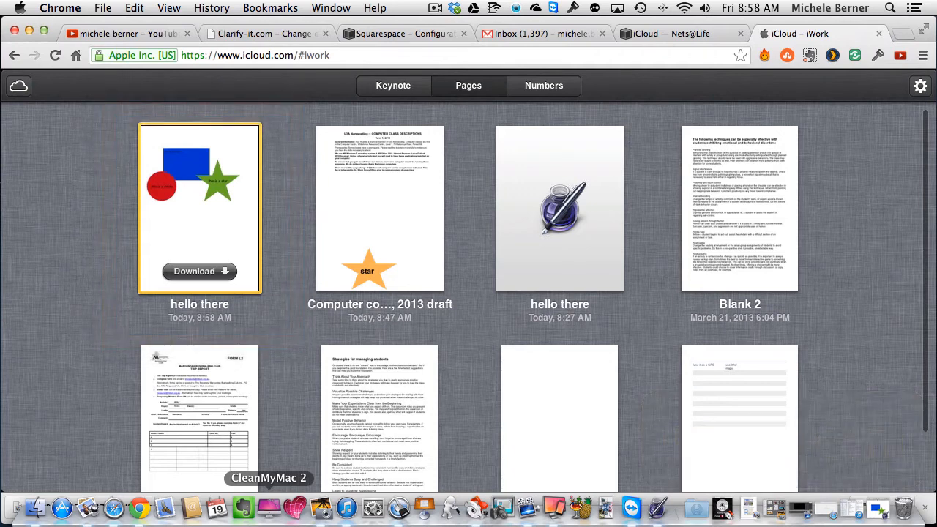
pyautogui.moveTo(634, 509)
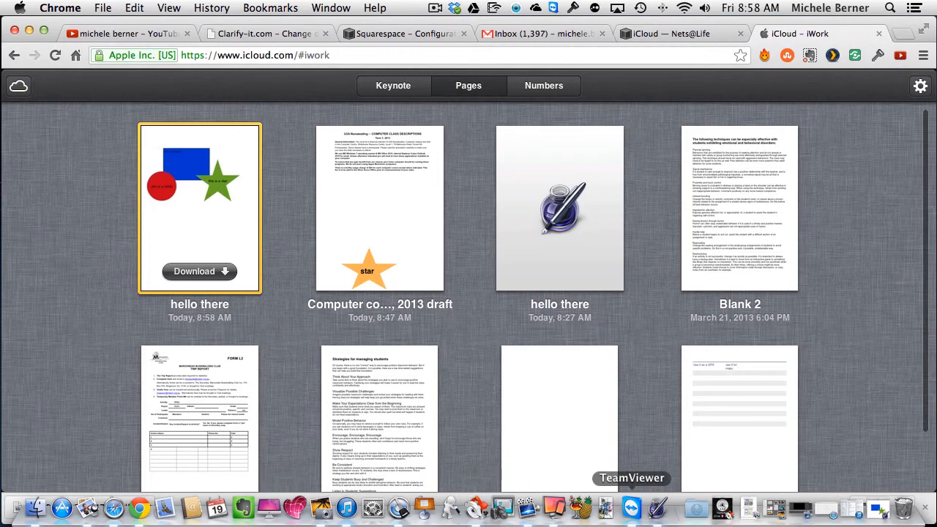
# Open the hello there thumbnail from iCloud.com so it downloads into Pages on the Mac.
pyautogui.doubleClick(200, 208)
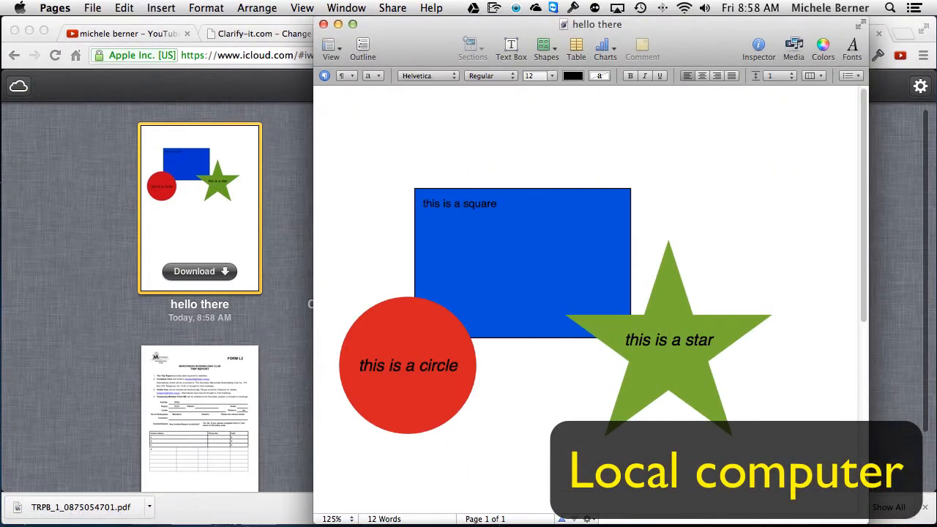
pyautogui.click(365, 143)
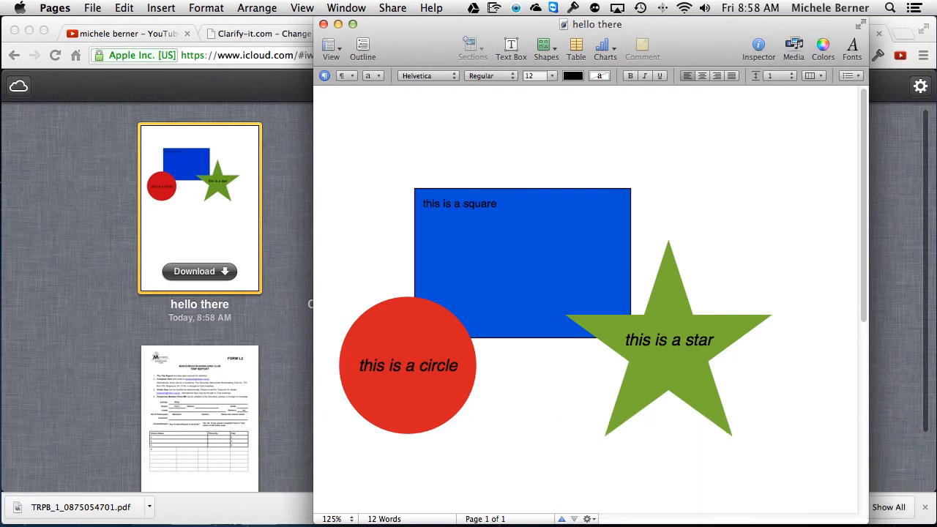
pyautogui.click(363, 143)
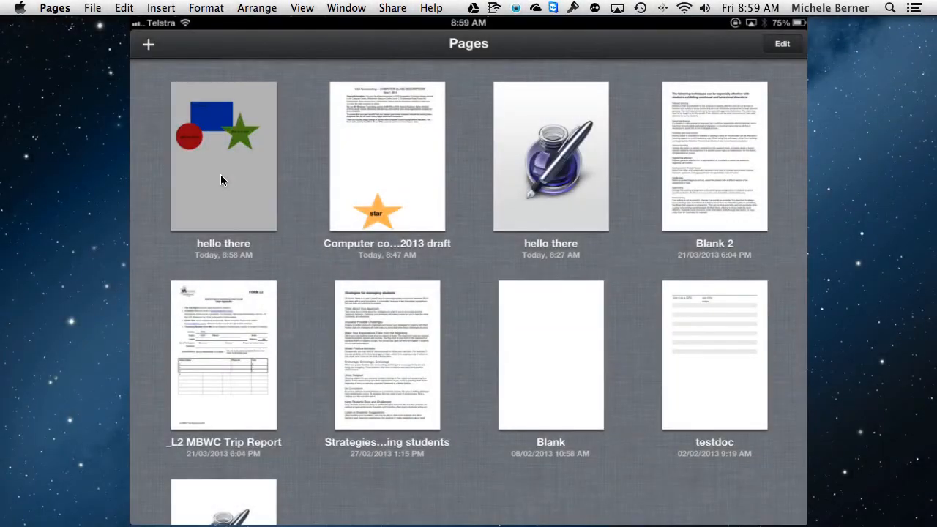
# Return to the iPad Documents view listing hello there with square, circle and star.
pyautogui.click(223, 156)
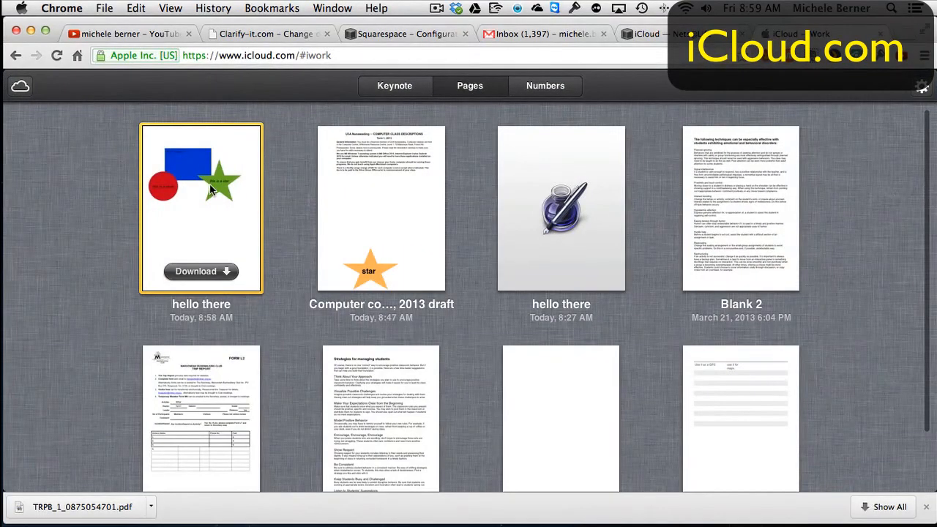
pyautogui.moveTo(586, 524)
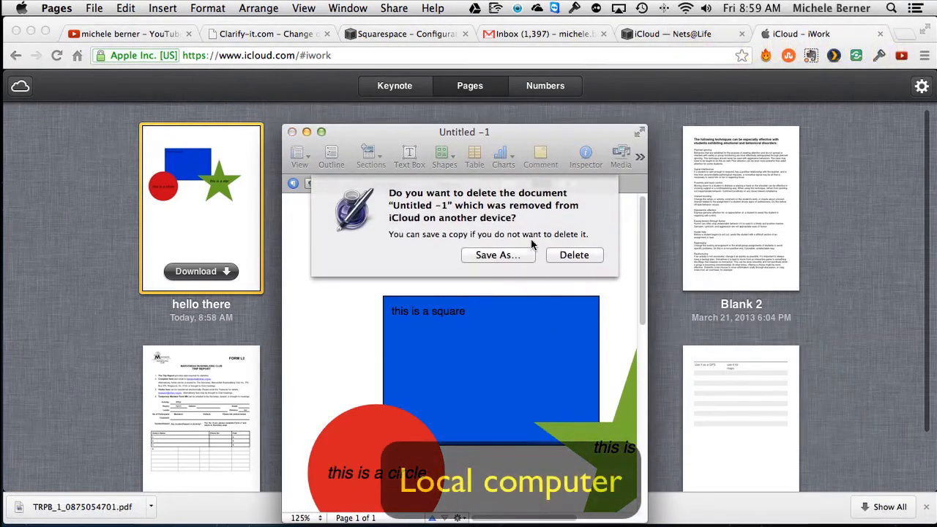
pyautogui.moveTo(396, 167)
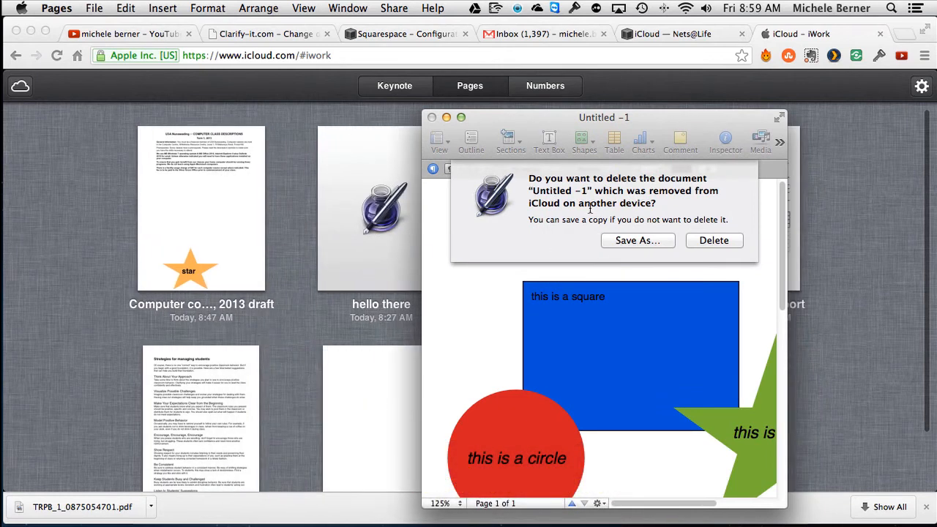
pyautogui.moveTo(707, 249)
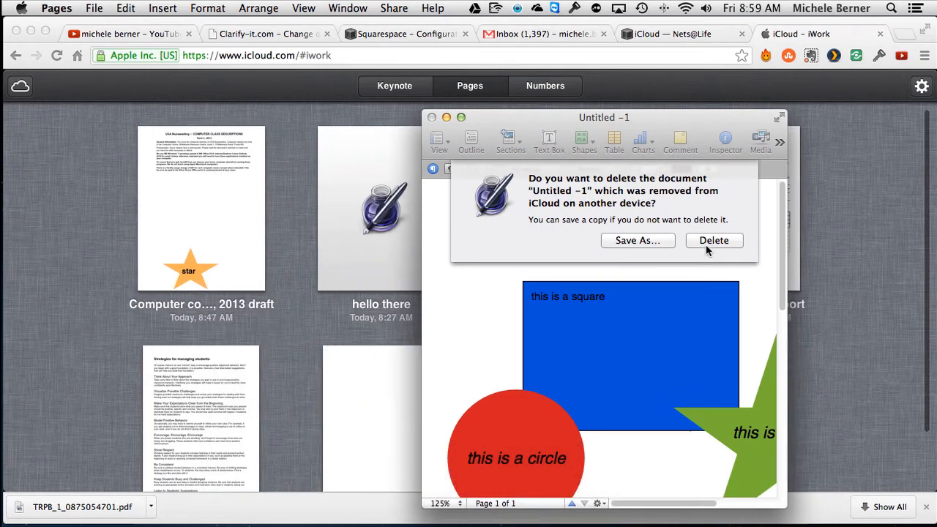
# Confirm Delete for the shapes document already removed from iCloud on another device.
pyautogui.click(715, 240)
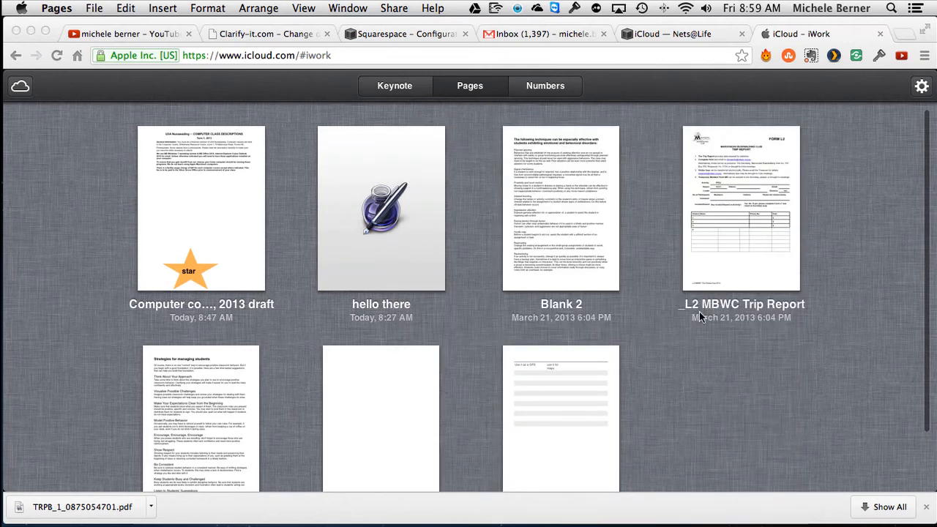
pyautogui.moveTo(641, 323)
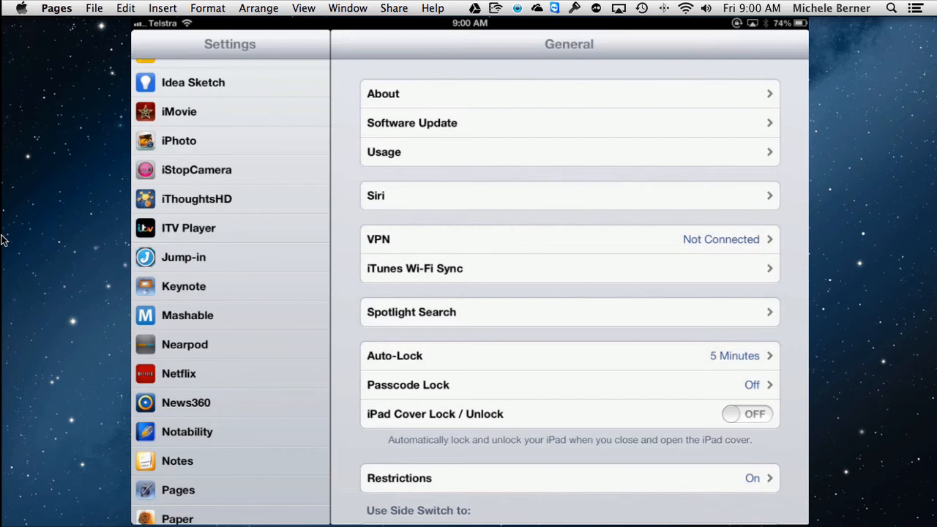
pyautogui.scroll(-3)
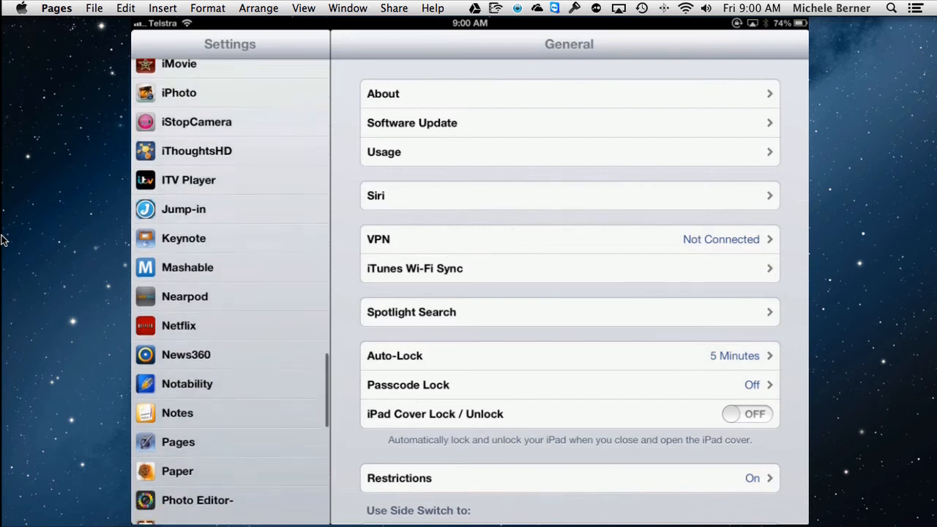
pyautogui.scroll(-3)
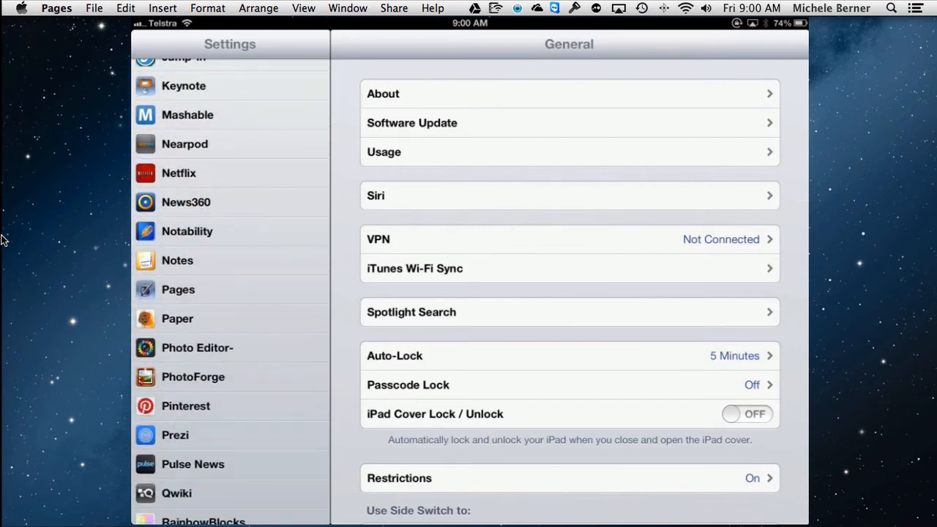
pyautogui.click(179, 290)
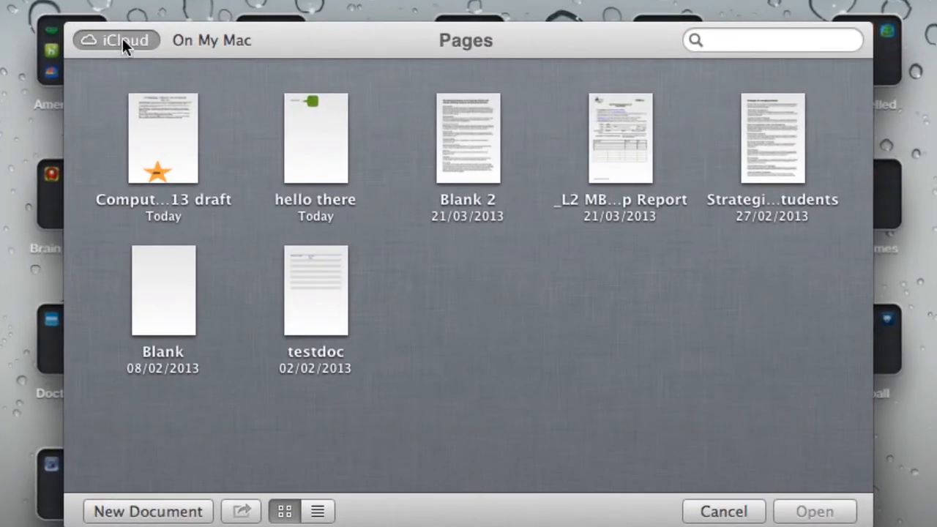
# Check the iCloud documents in the Open dialog, then cancel without opening anything.
pyautogui.click(210, 40)
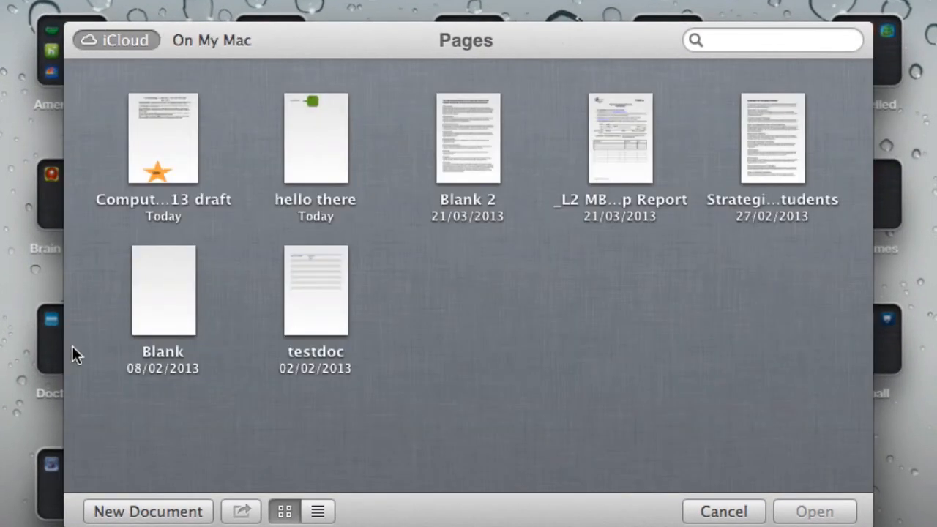
pyautogui.moveTo(496, 429)
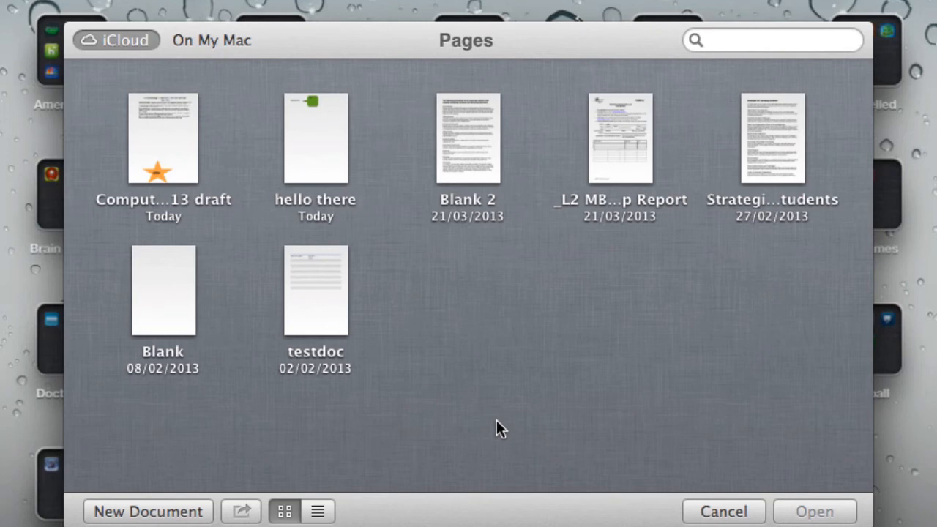
pyautogui.moveTo(726, 518)
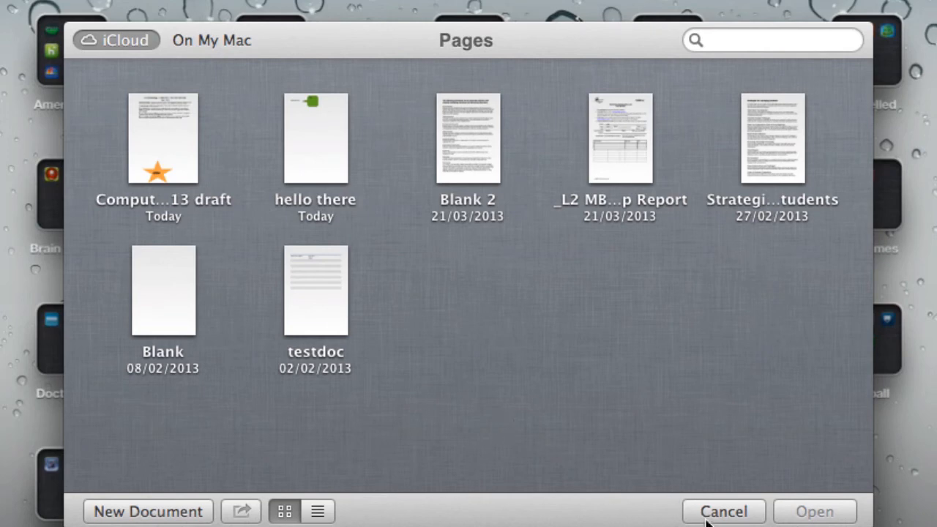
pyautogui.click(726, 511)
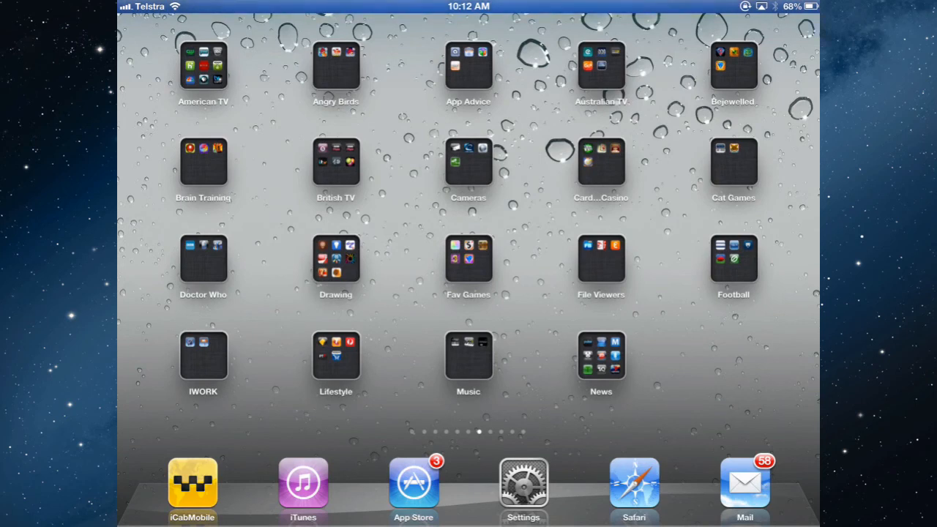
# Open iPad Settings and show the iCloud page with Documents & Data on.
pyautogui.click(521, 485)
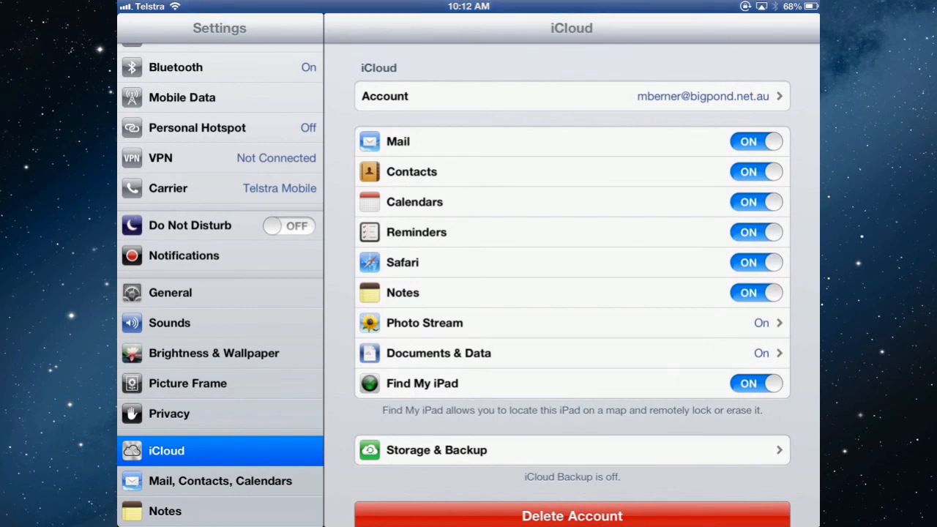
pyautogui.scroll(-3)
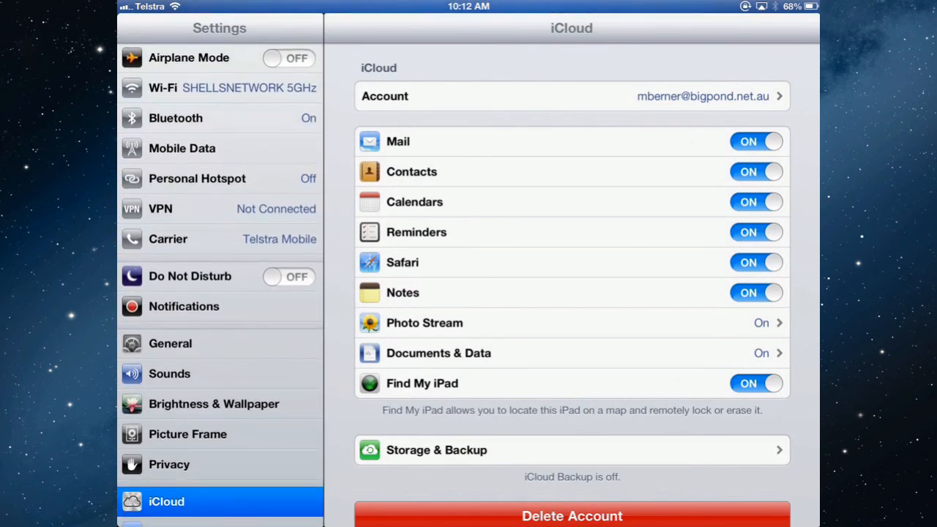